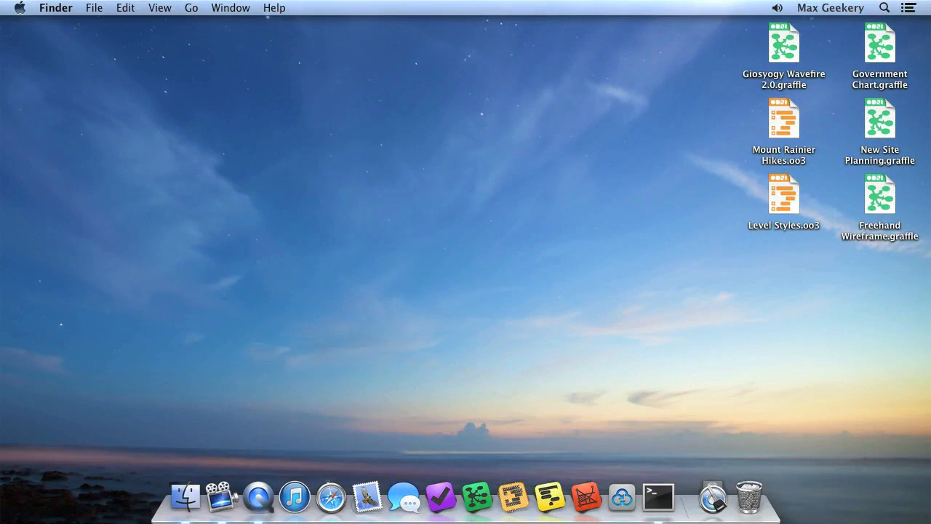
pyautogui.moveTo(622, 500)
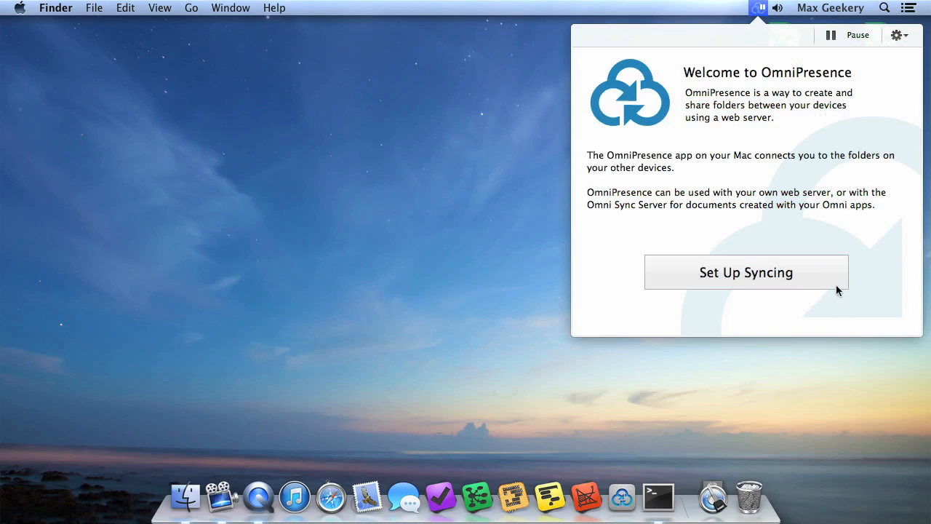
# Create a new synced folder and connect it to the Omni Sync Server account 'max.geekery'.
pyautogui.click(746, 272)
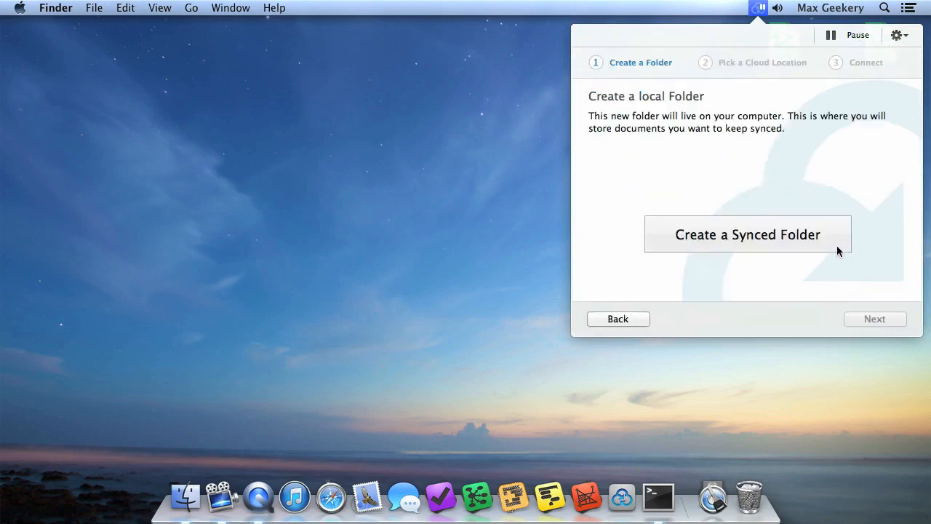
pyautogui.click(747, 234)
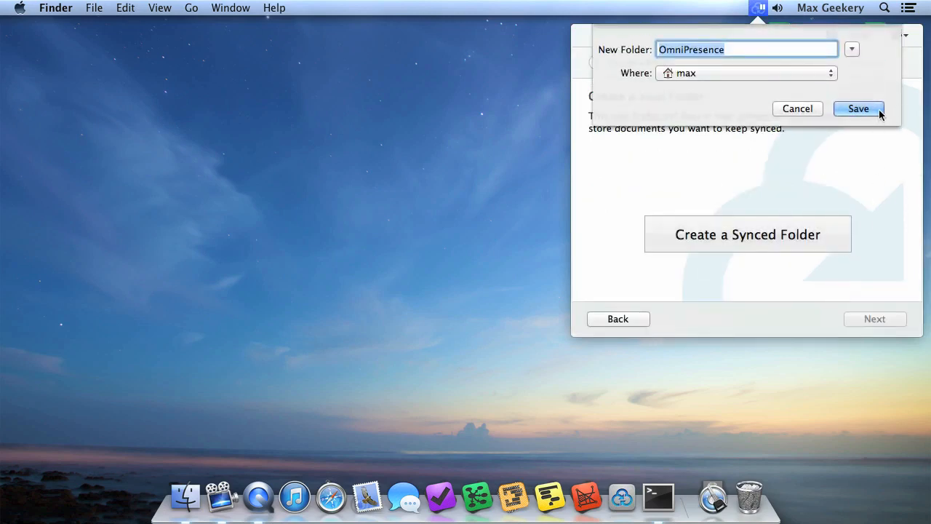
pyautogui.click(858, 108)
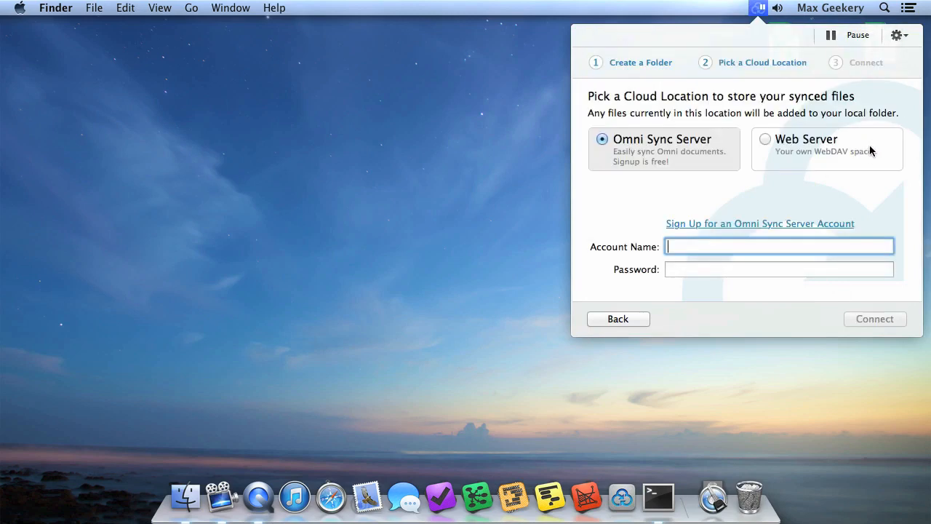
pyautogui.write('max.geekery')
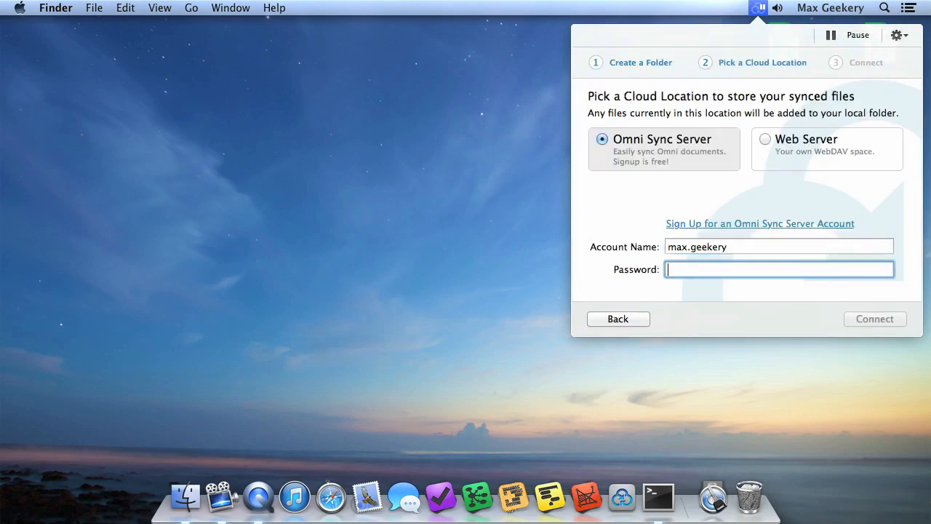
pyautogui.click(876, 318)
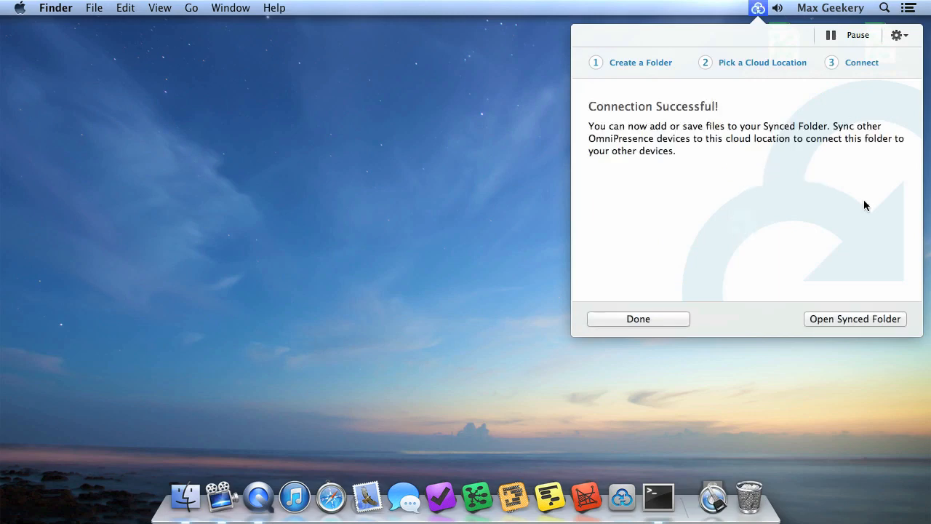
pyautogui.moveTo(870, 221)
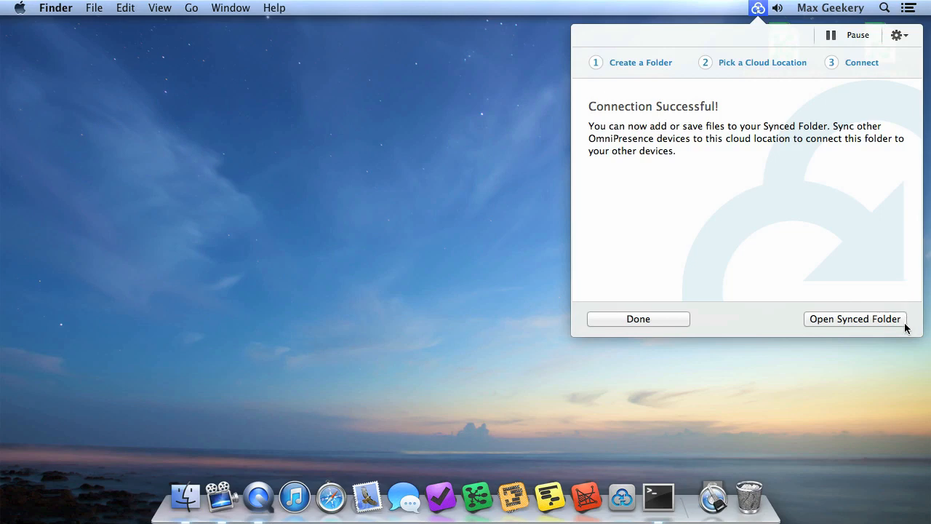
# Move the desktop documents into the opened OmniPresence synced folder, then close its window.
pyautogui.click(855, 318)
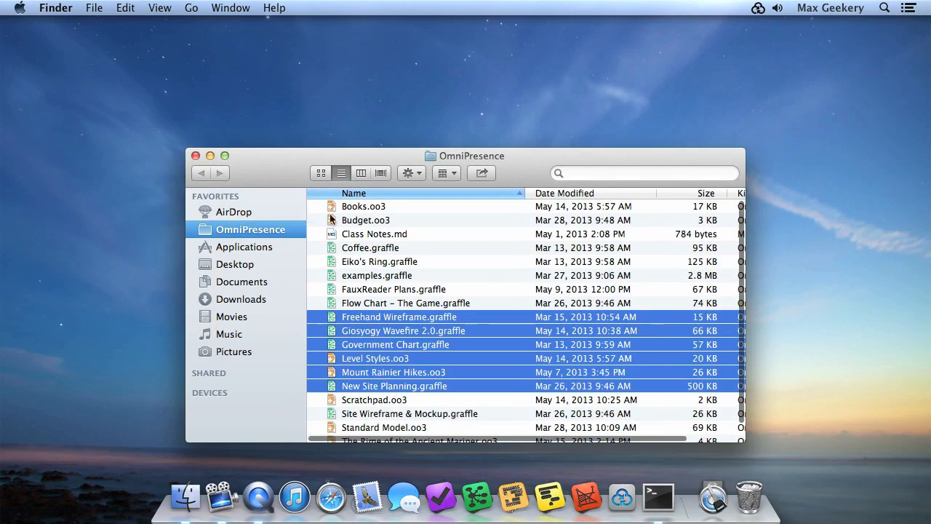
pyautogui.moveTo(532, 215)
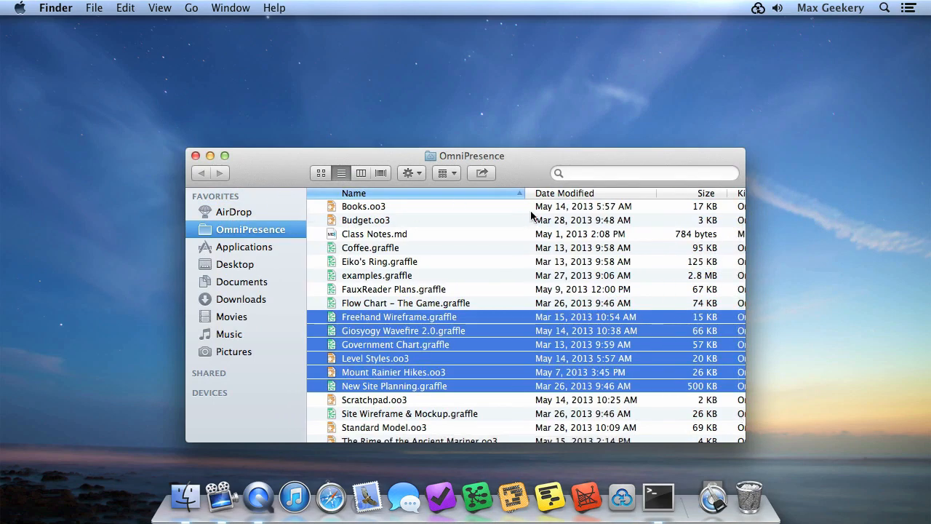
pyautogui.click(195, 154)
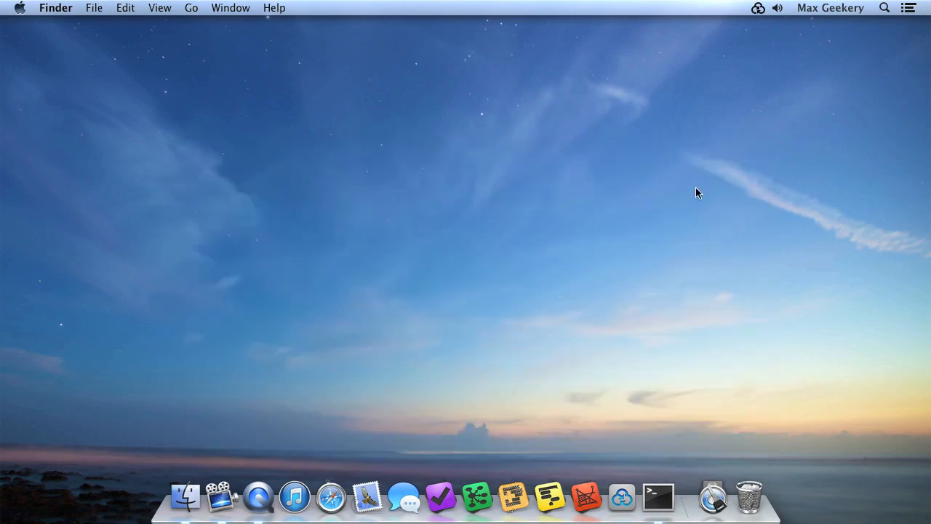
# Review the OmniPresence folder's sync details: its local folder and cloud location.
pyautogui.click(757, 9)
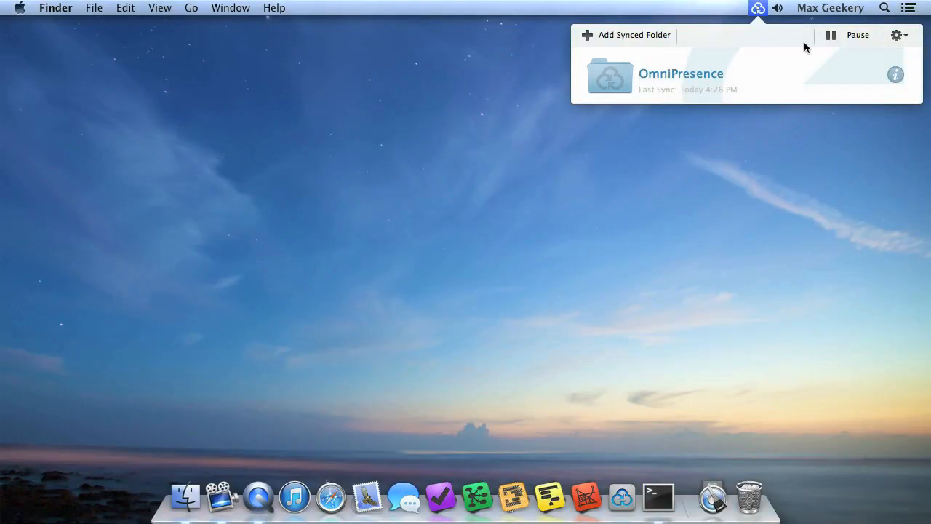
pyautogui.click(899, 35)
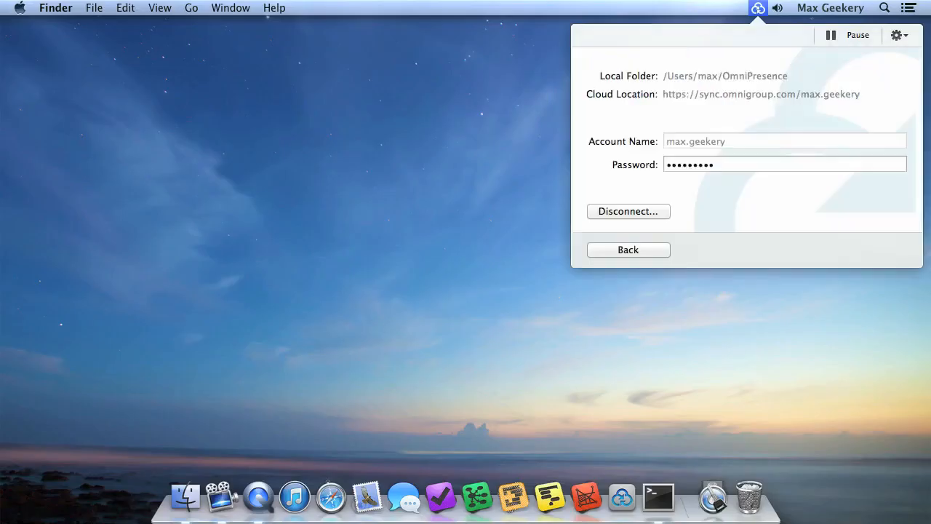
pyautogui.click(628, 211)
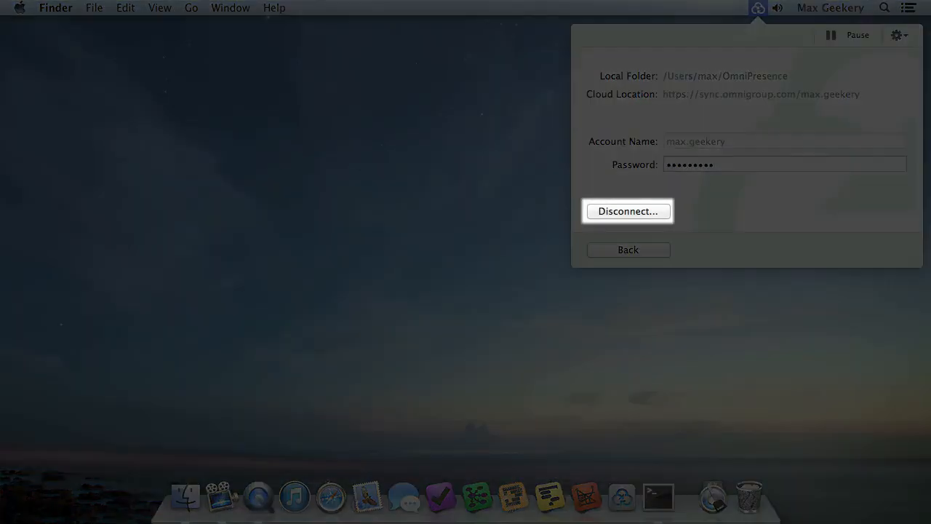
pyautogui.click(628, 250)
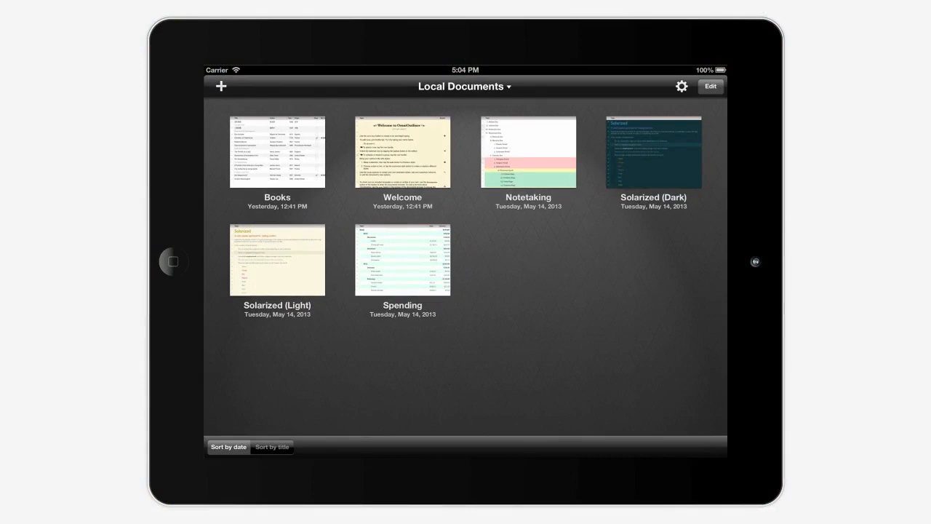
# Add an Omni Sync Server account in Cloud Setup with OmniPresence kept on.
pyautogui.click(462, 86)
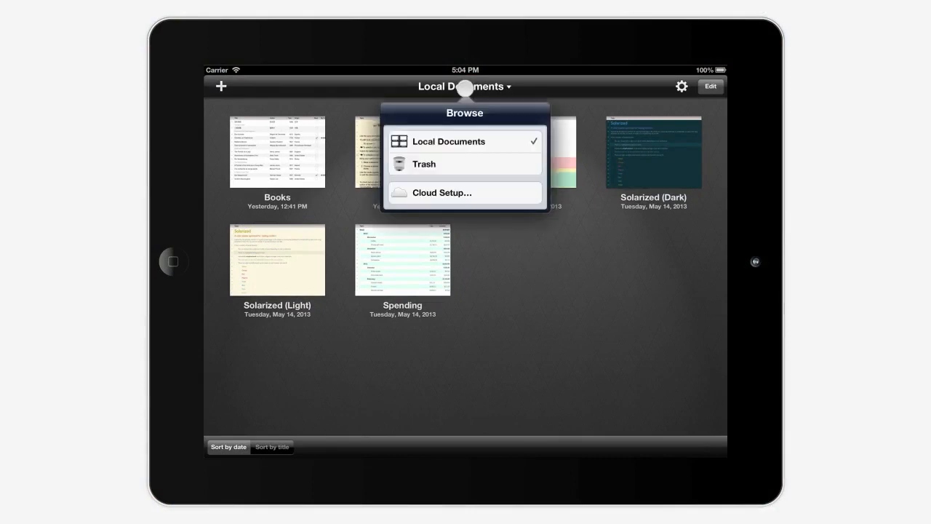
pyautogui.click(464, 192)
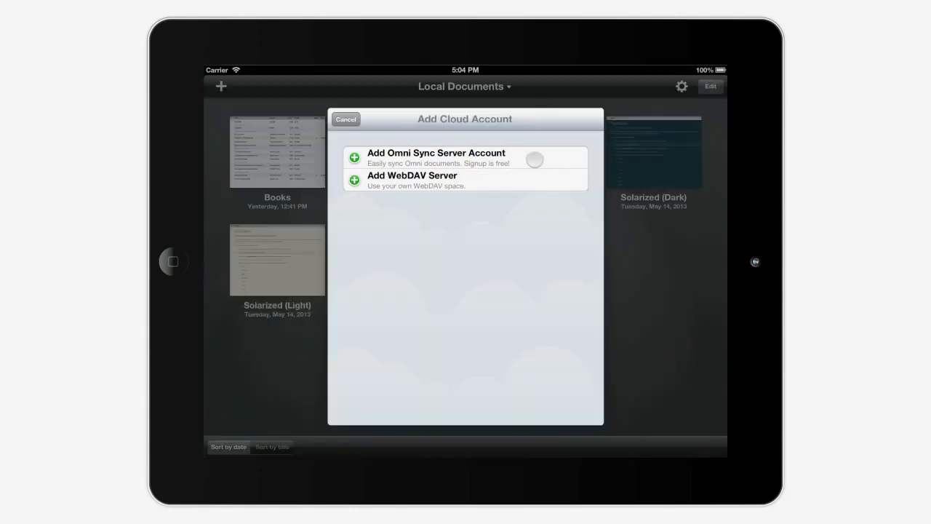
pyautogui.click(437, 157)
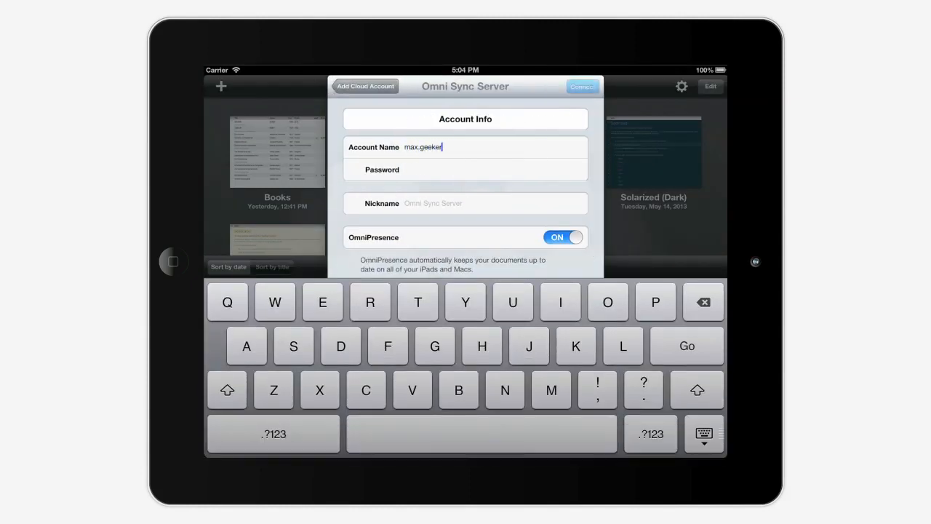
pyautogui.click(582, 86)
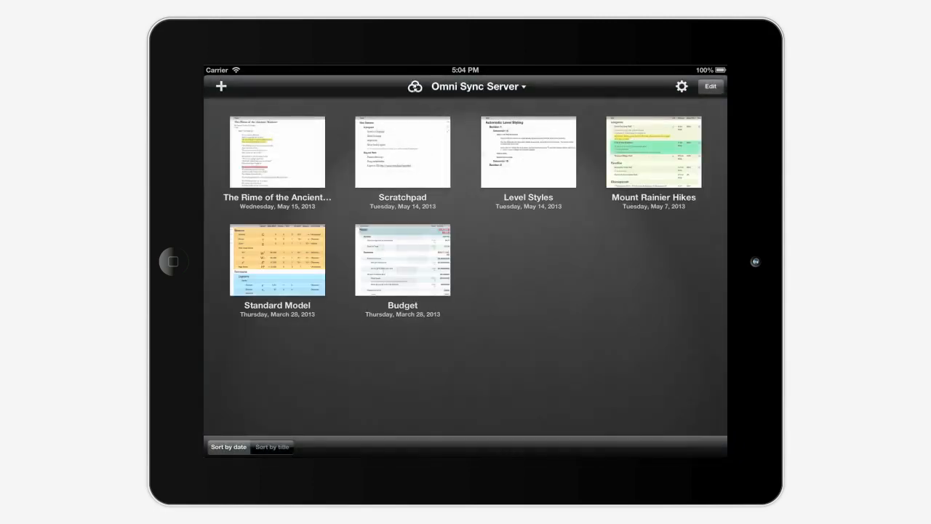
# Move the Books and Welcome outlines from Local Documents into Omni Sync Server and show them there.
pyautogui.click(477, 85)
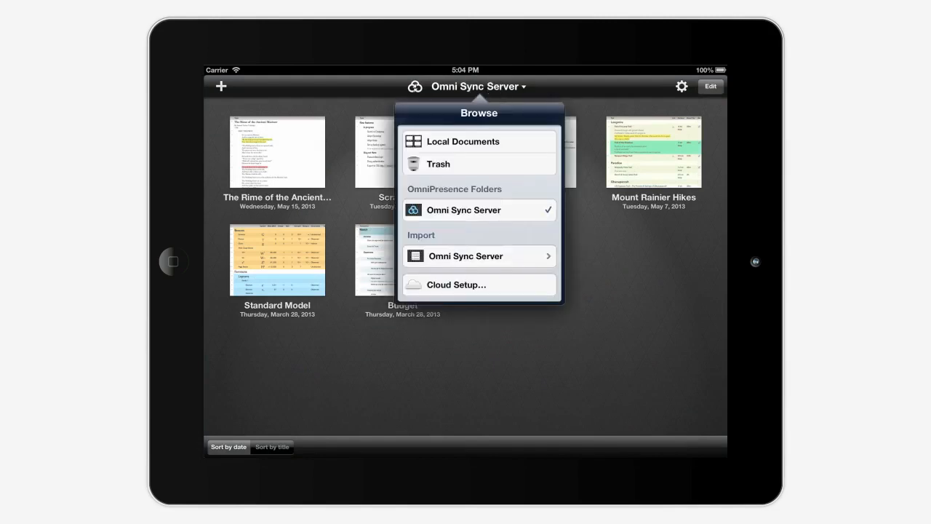
pyautogui.click(463, 141)
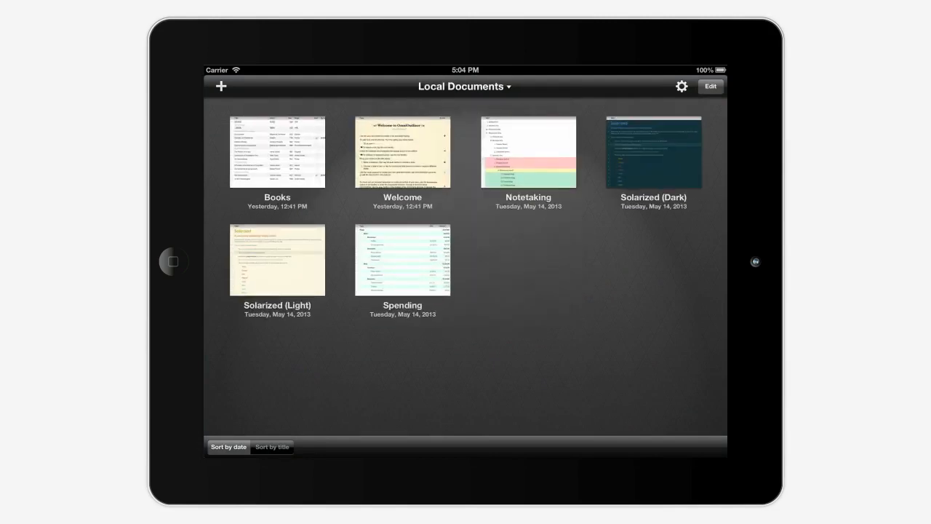
pyautogui.click(713, 87)
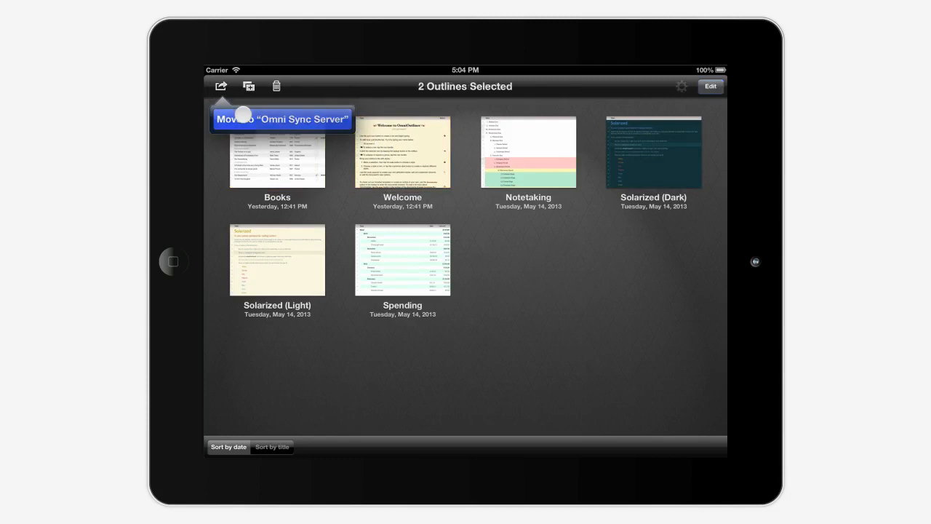
pyautogui.click(285, 119)
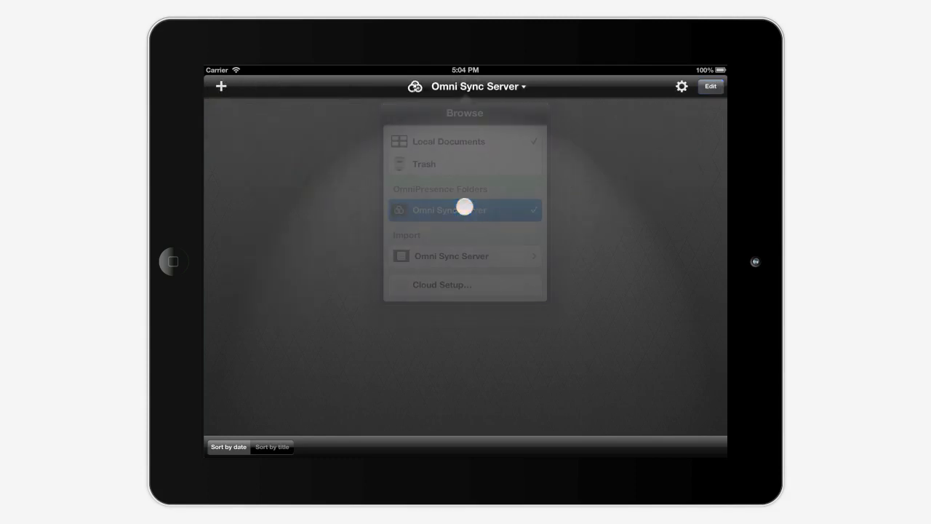
pyautogui.click(464, 209)
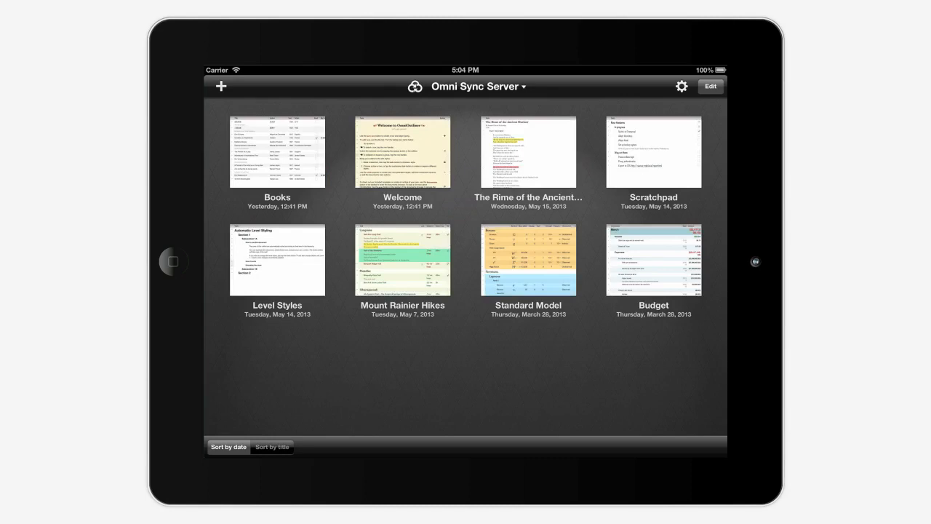